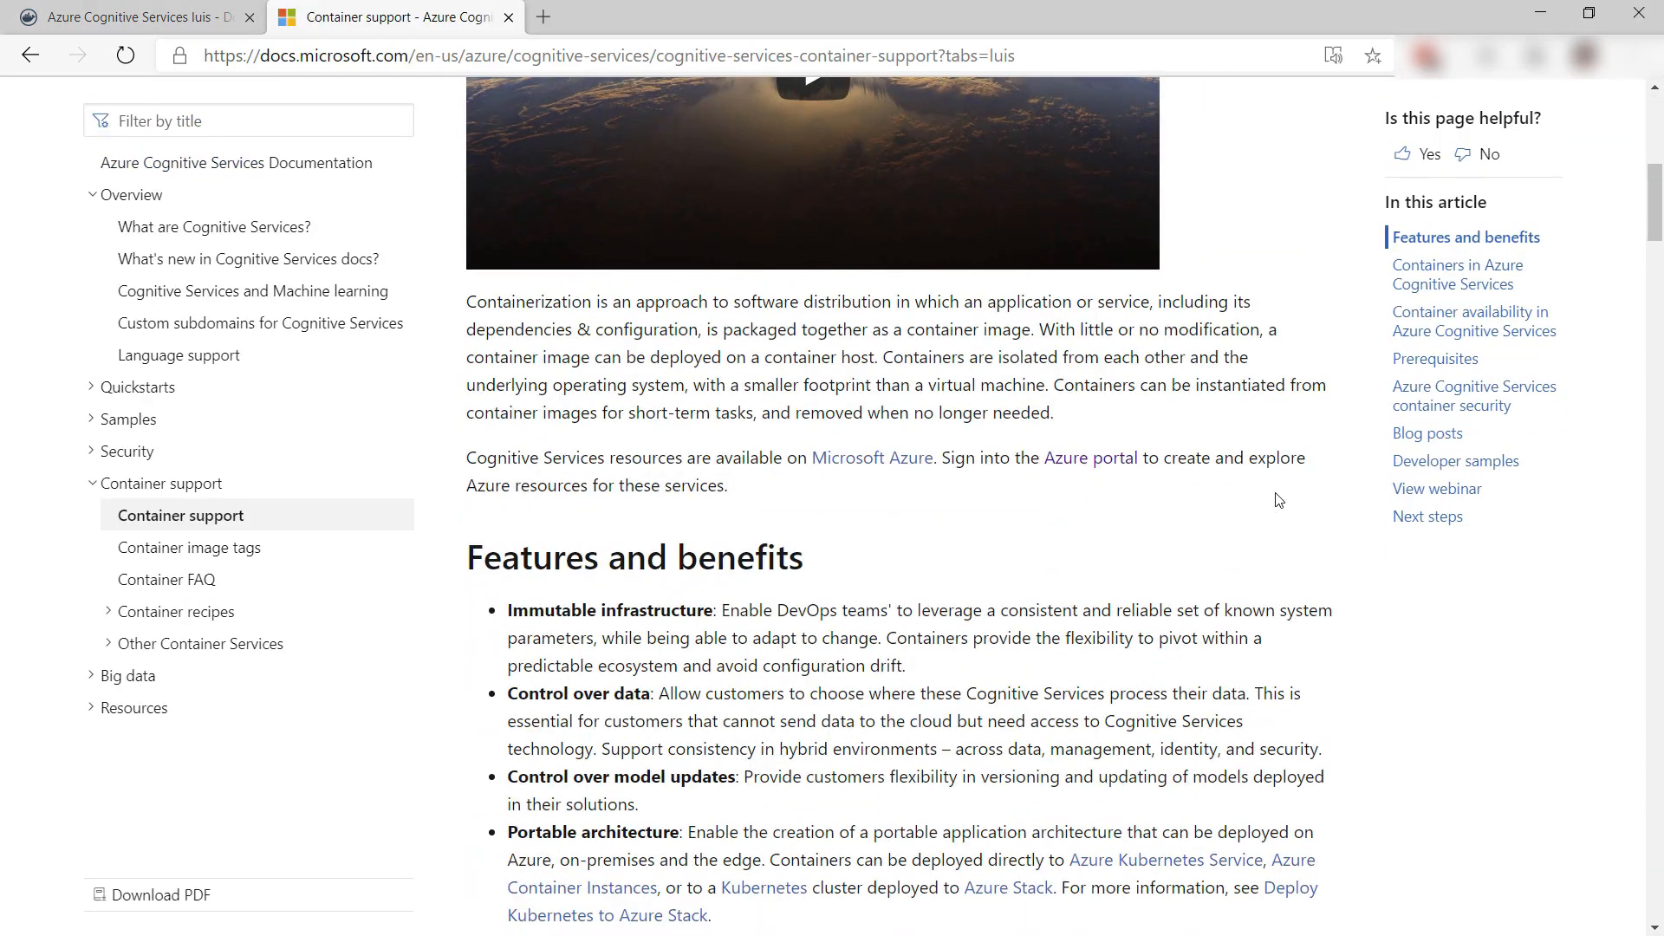
- Show the Text Analytics container images in the generally available containers table
{"action": "scroll", "scroll_direction": "down", "scroll_amount": 3}
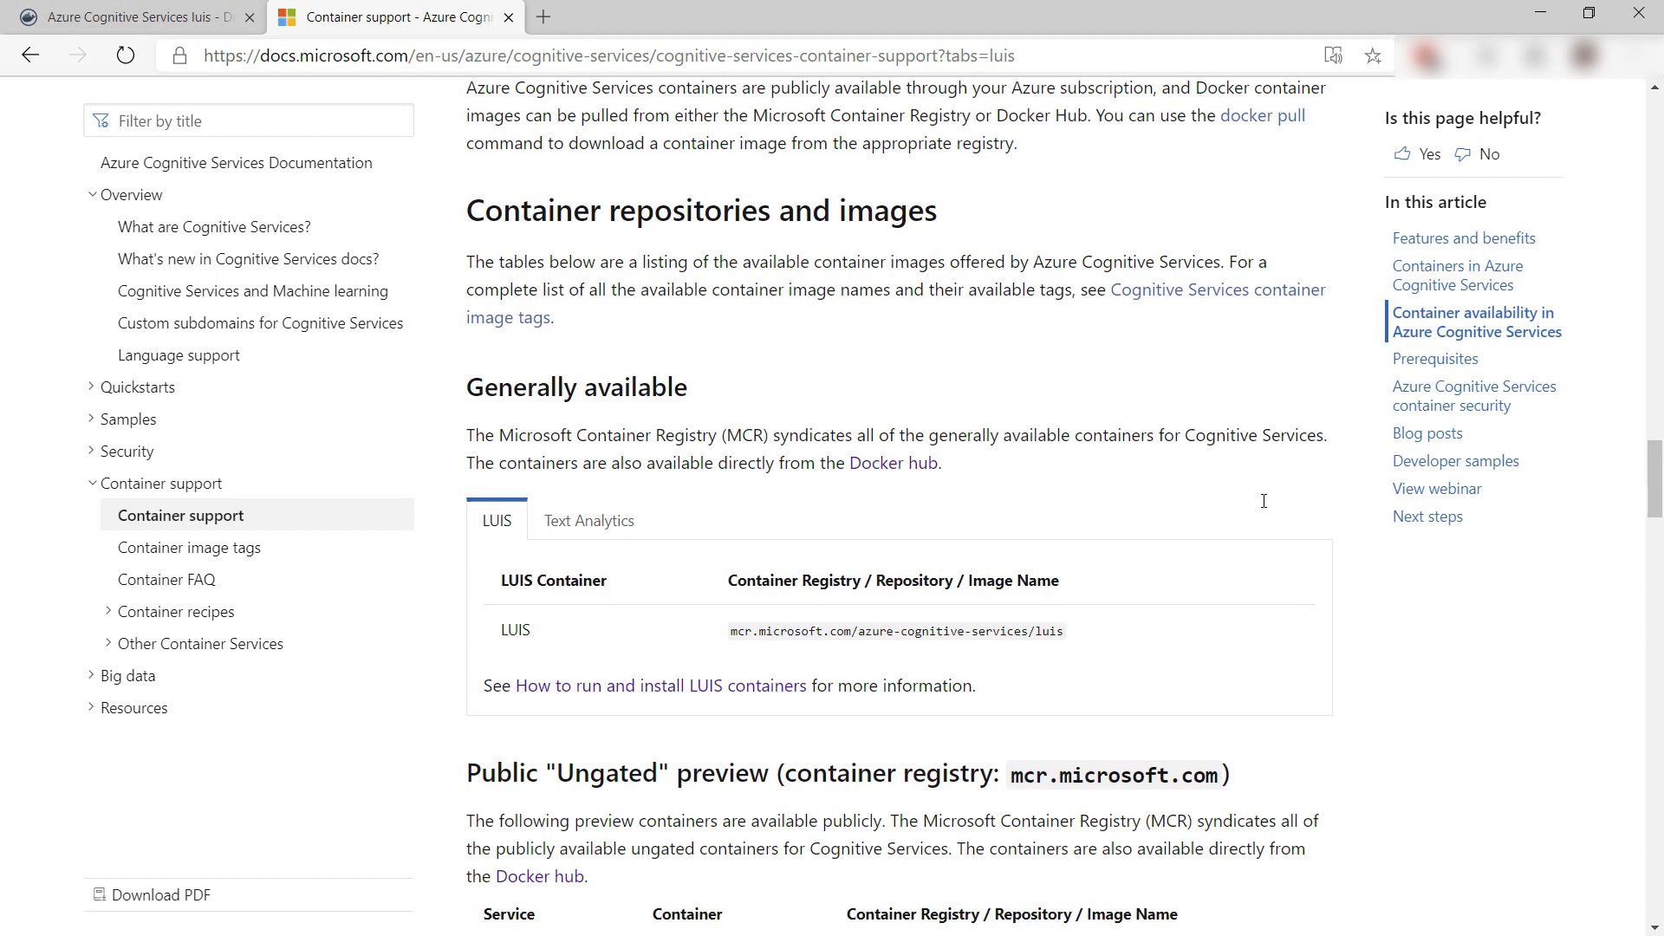
{"action": "left_click", "coordinate": [587, 520]}
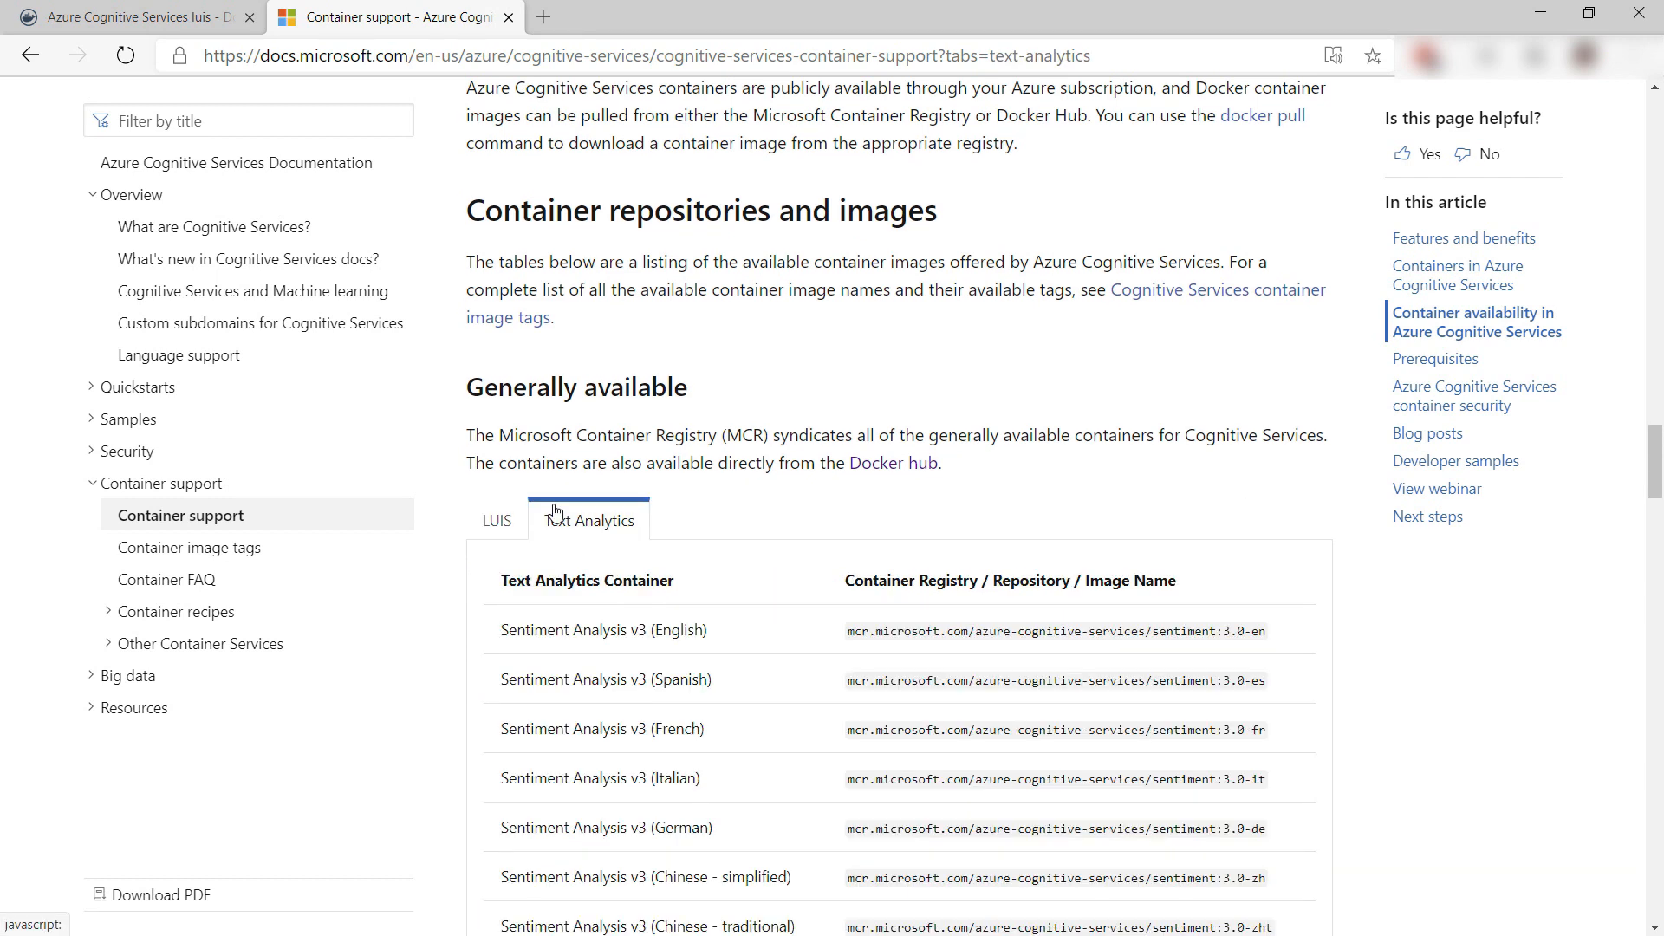
{"action": "scroll", "scroll_direction": "down", "scroll_amount": 3}
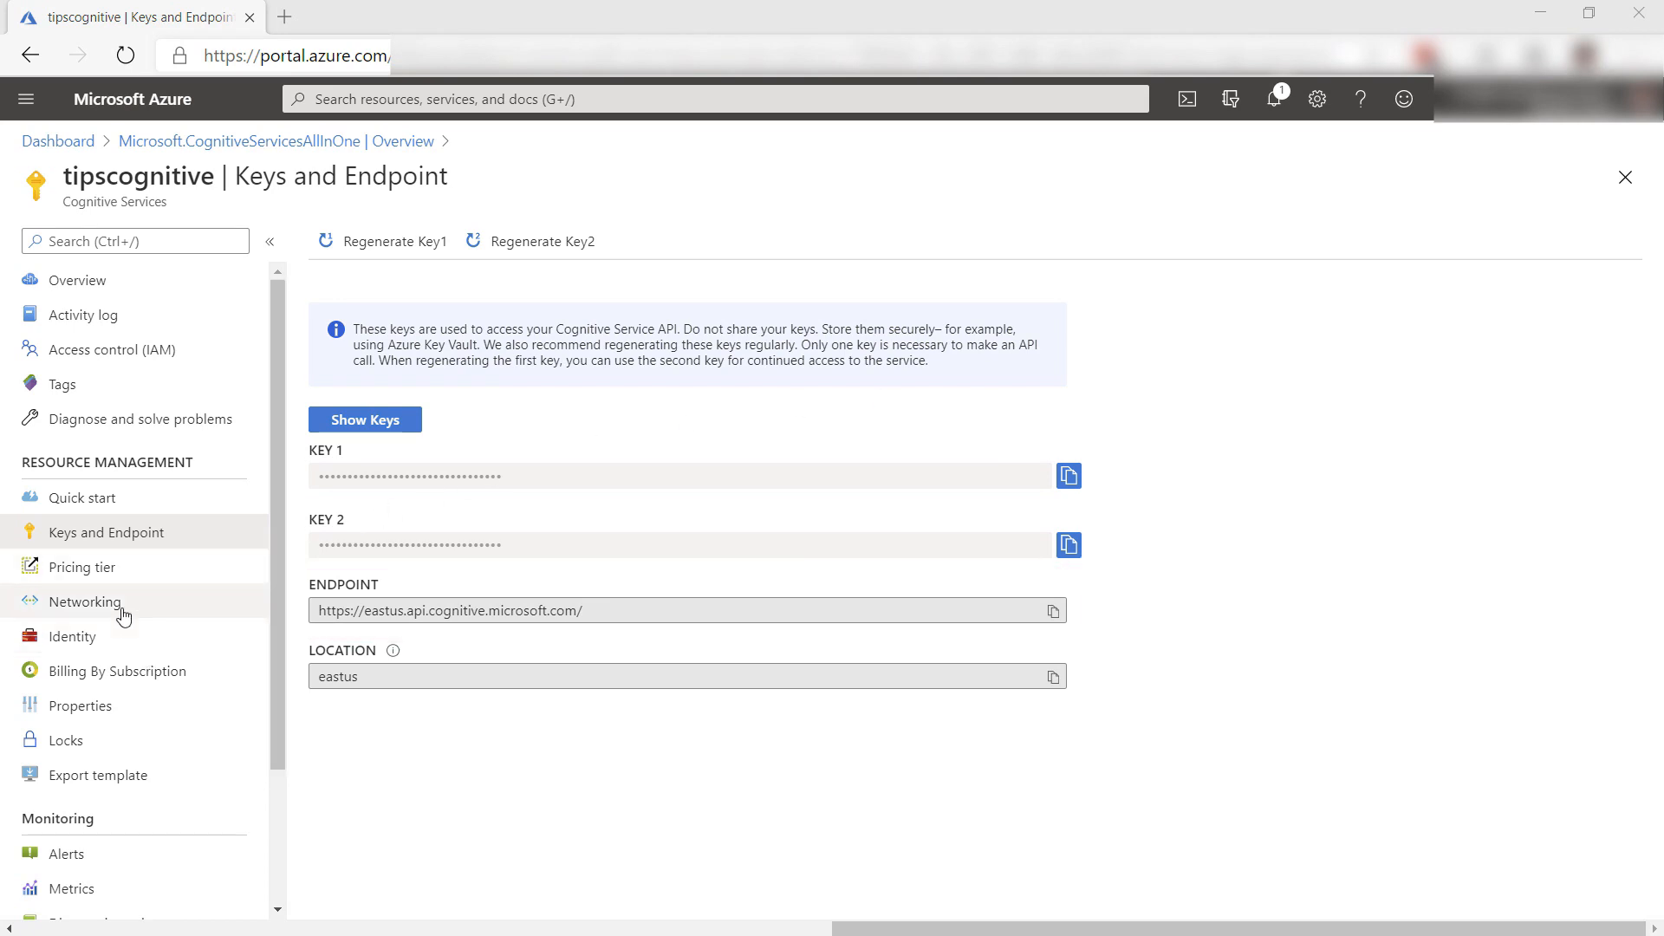
- Open Networking under Resource Management for the tipscognitive resource
{"action": "left_click", "coordinate": [85, 601]}
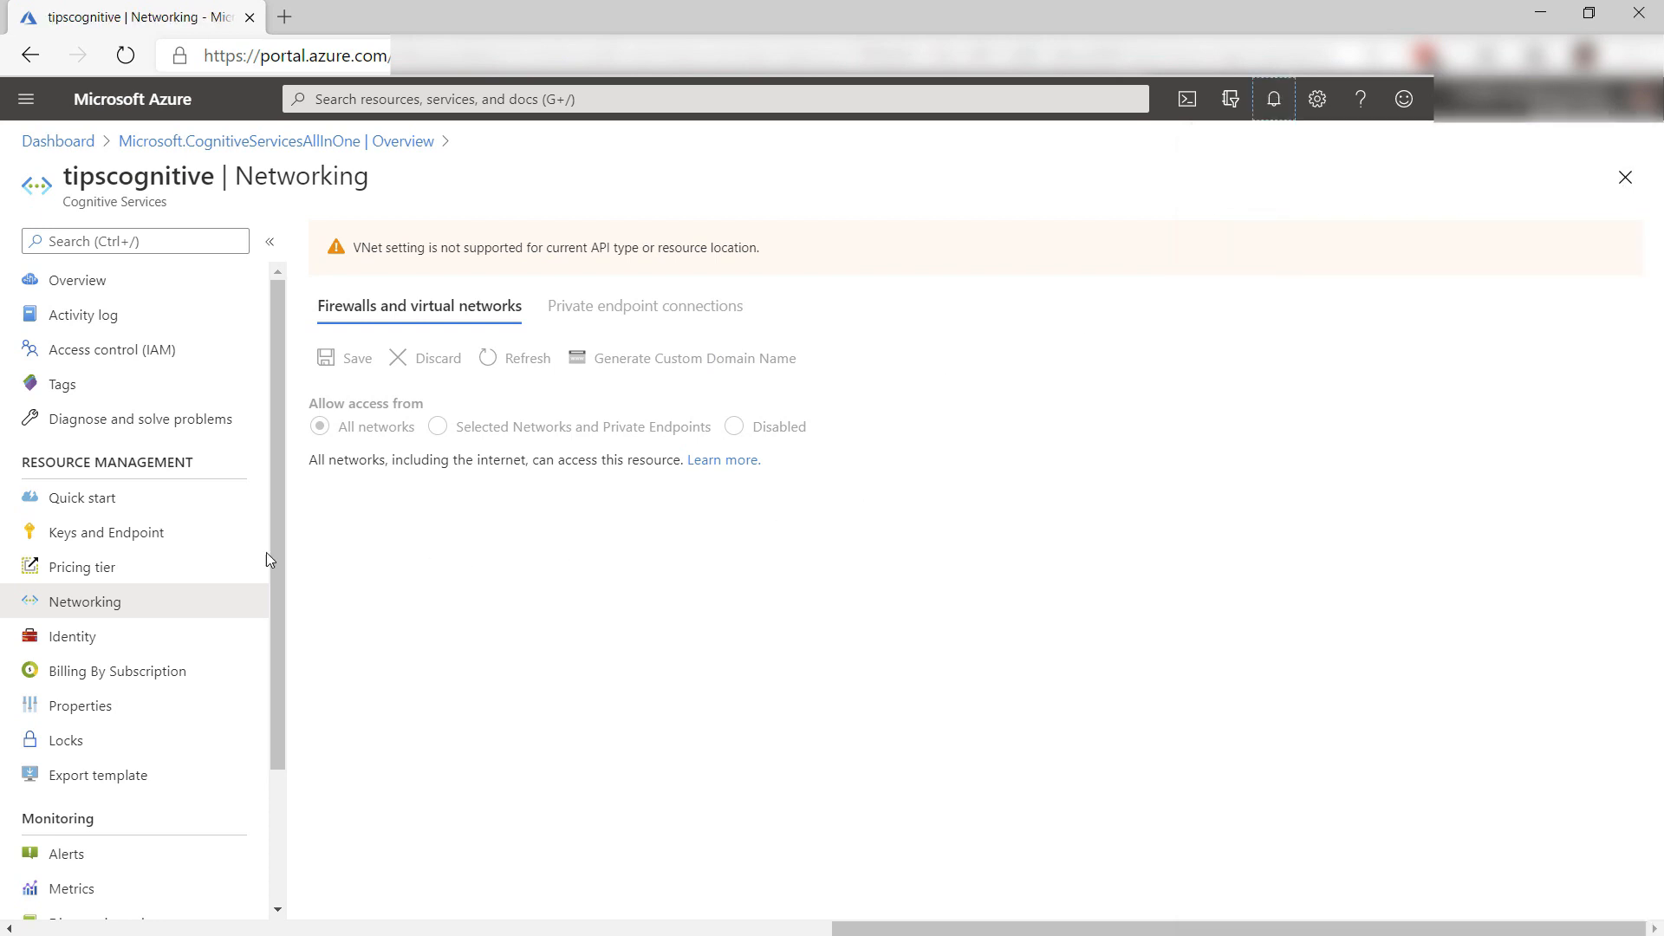
{"action": "left_click", "coordinate": [106, 532]}
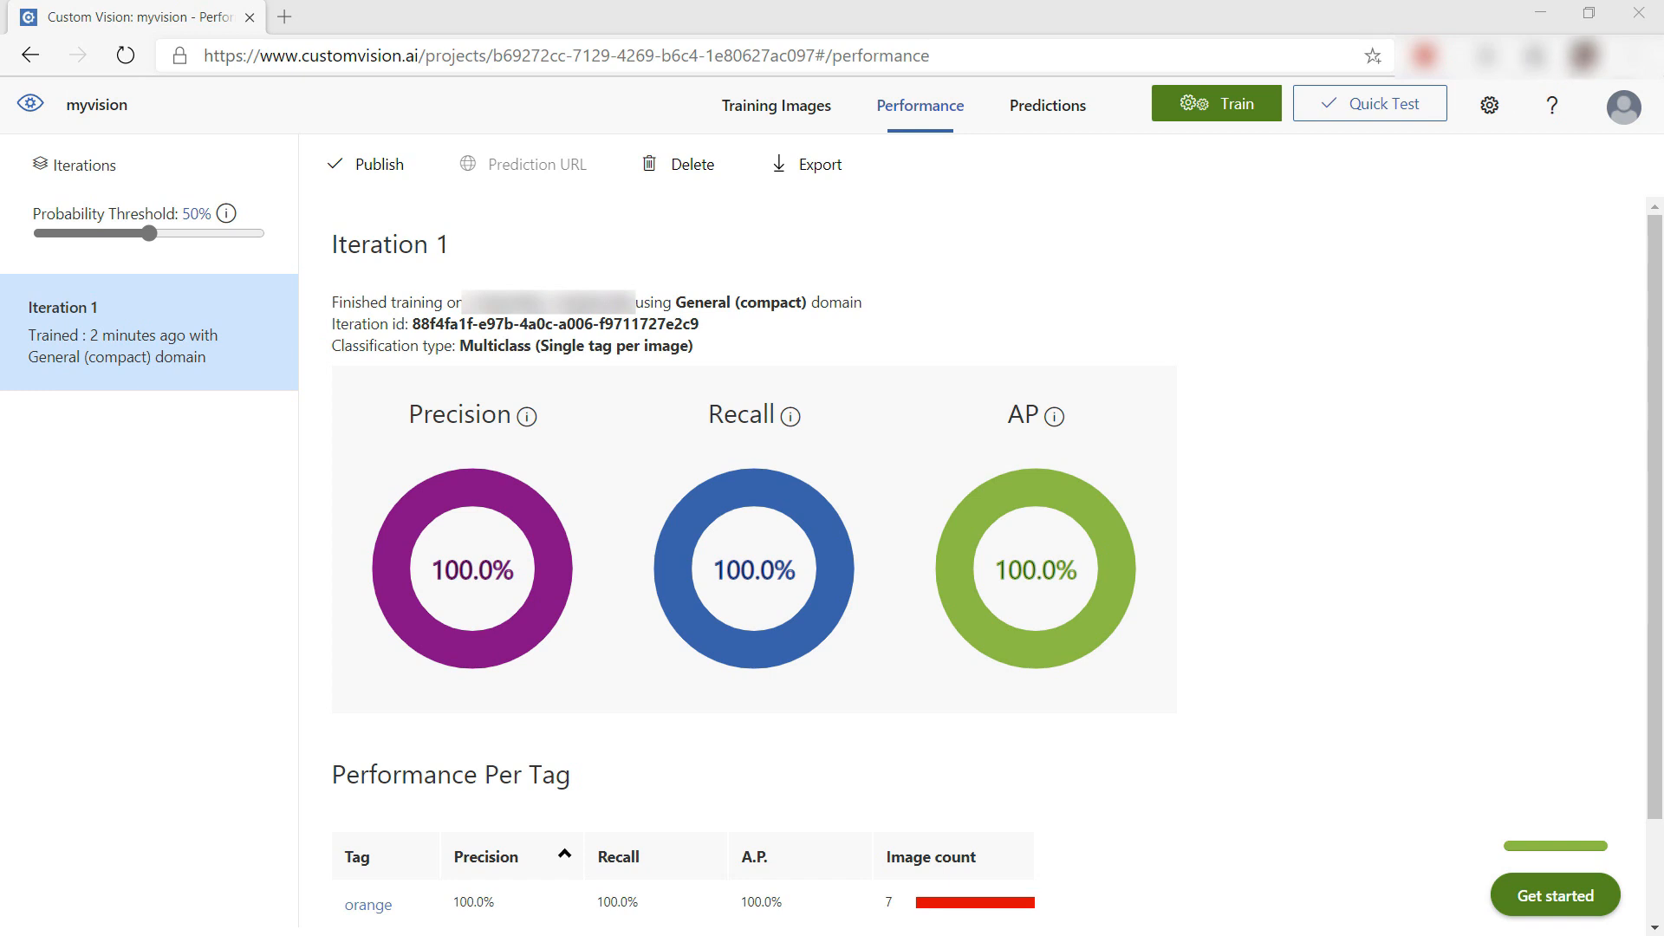
- Export Iteration 1 and choose CoreML as the target platform
{"action": "left_click", "coordinate": [806, 163]}
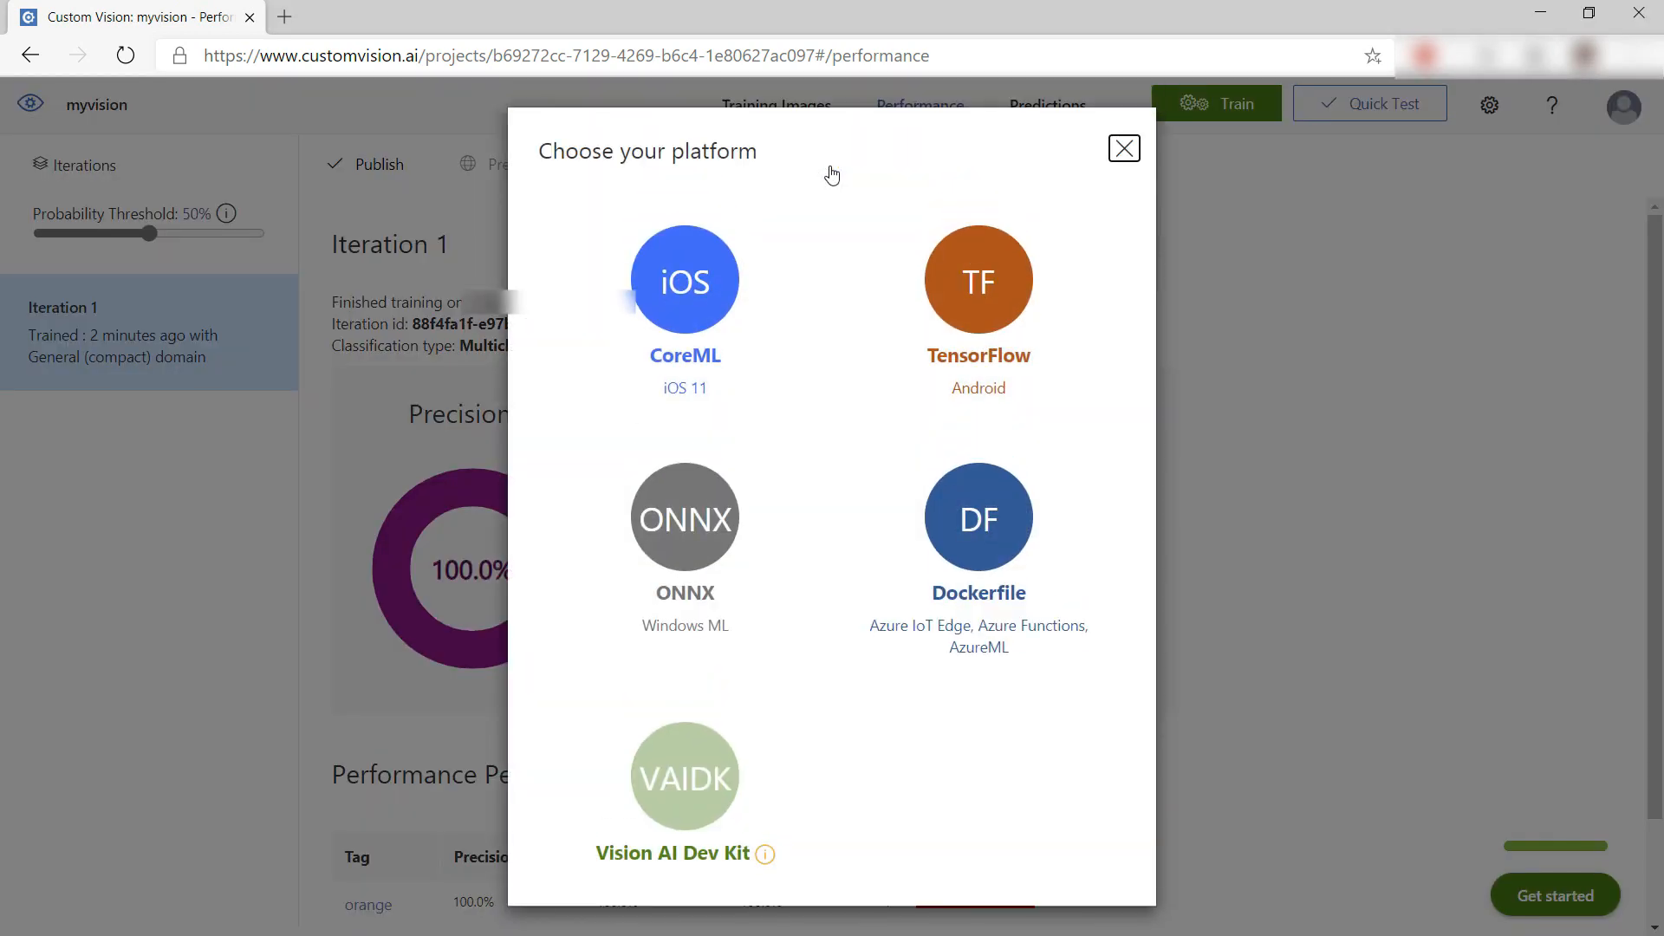
{"action": "left_click", "coordinate": [684, 280]}
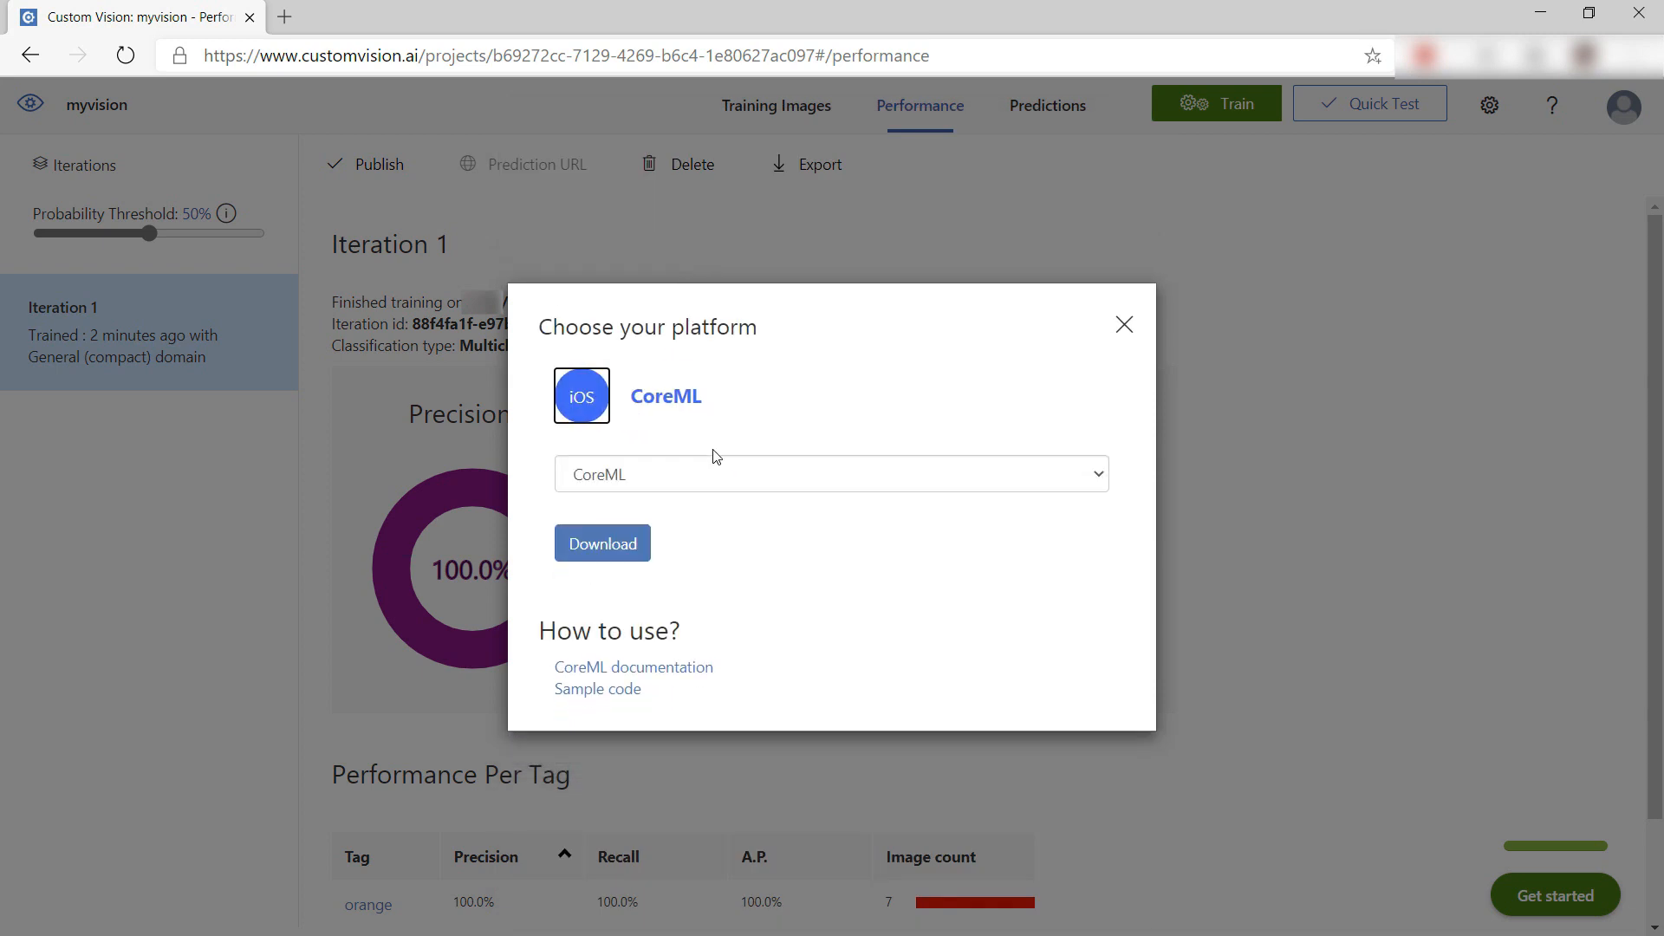
{"action": "left_click", "coordinate": [601, 542]}
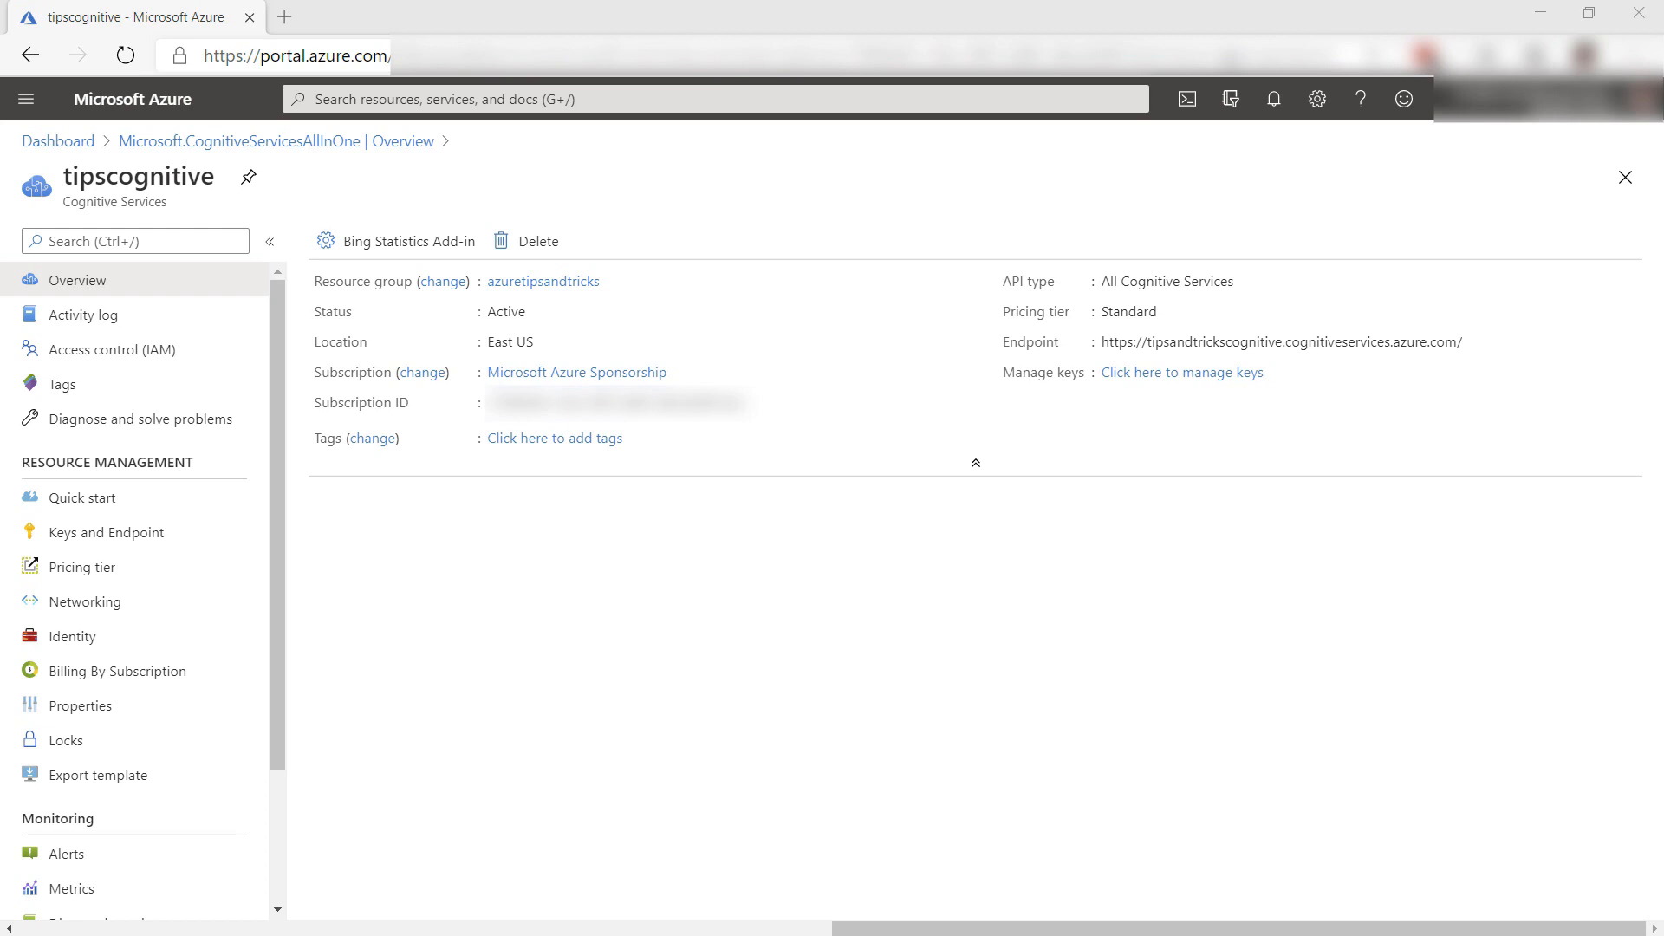
{"action": "mouse_move", "coordinate": [1234, 290]}
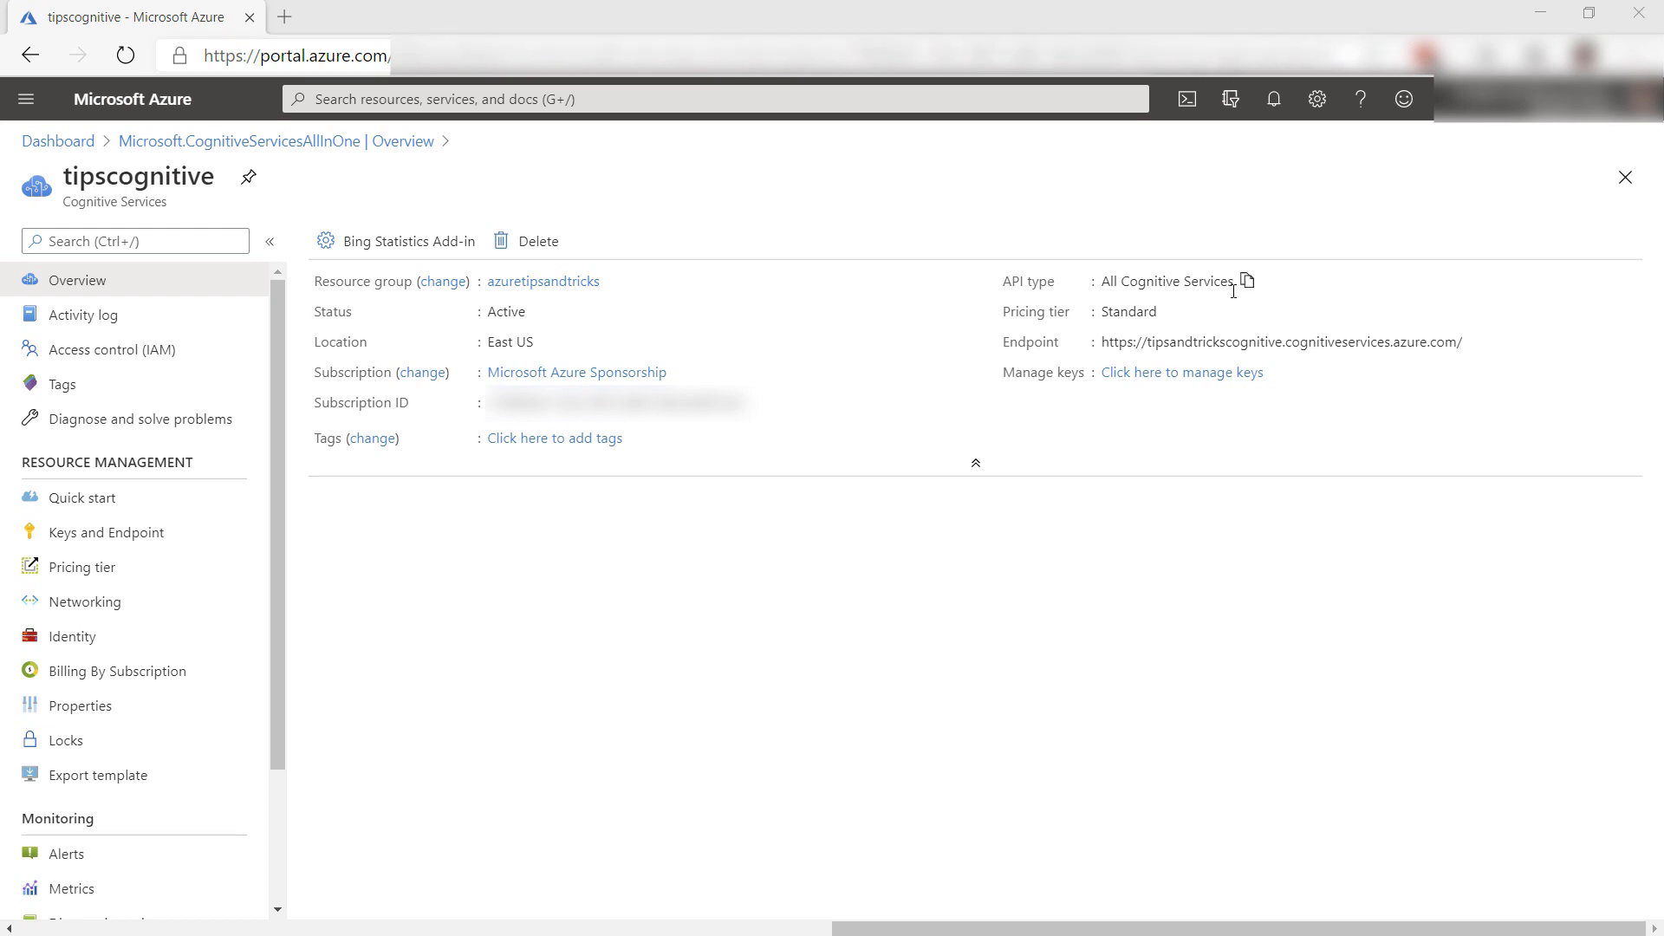
- Start enabling the Bing Statistics Add-in from the tipscognitive overview toolbar
{"action": "left_click", "coordinate": [408, 241]}
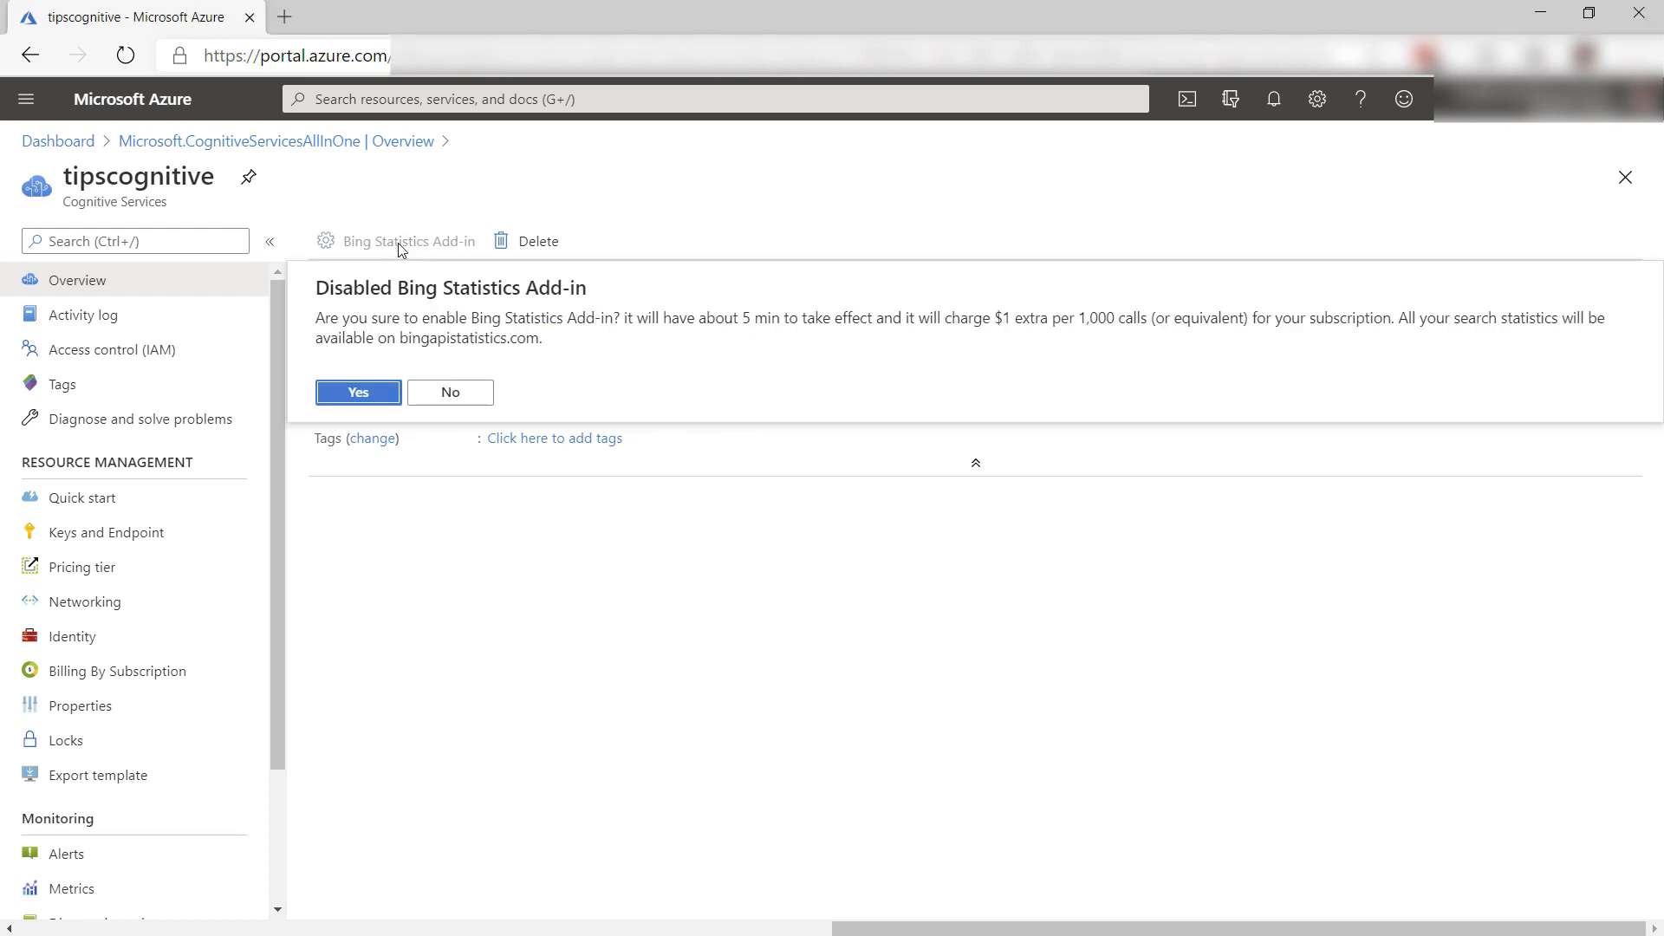
{"action": "left_click", "coordinate": [388, 16]}
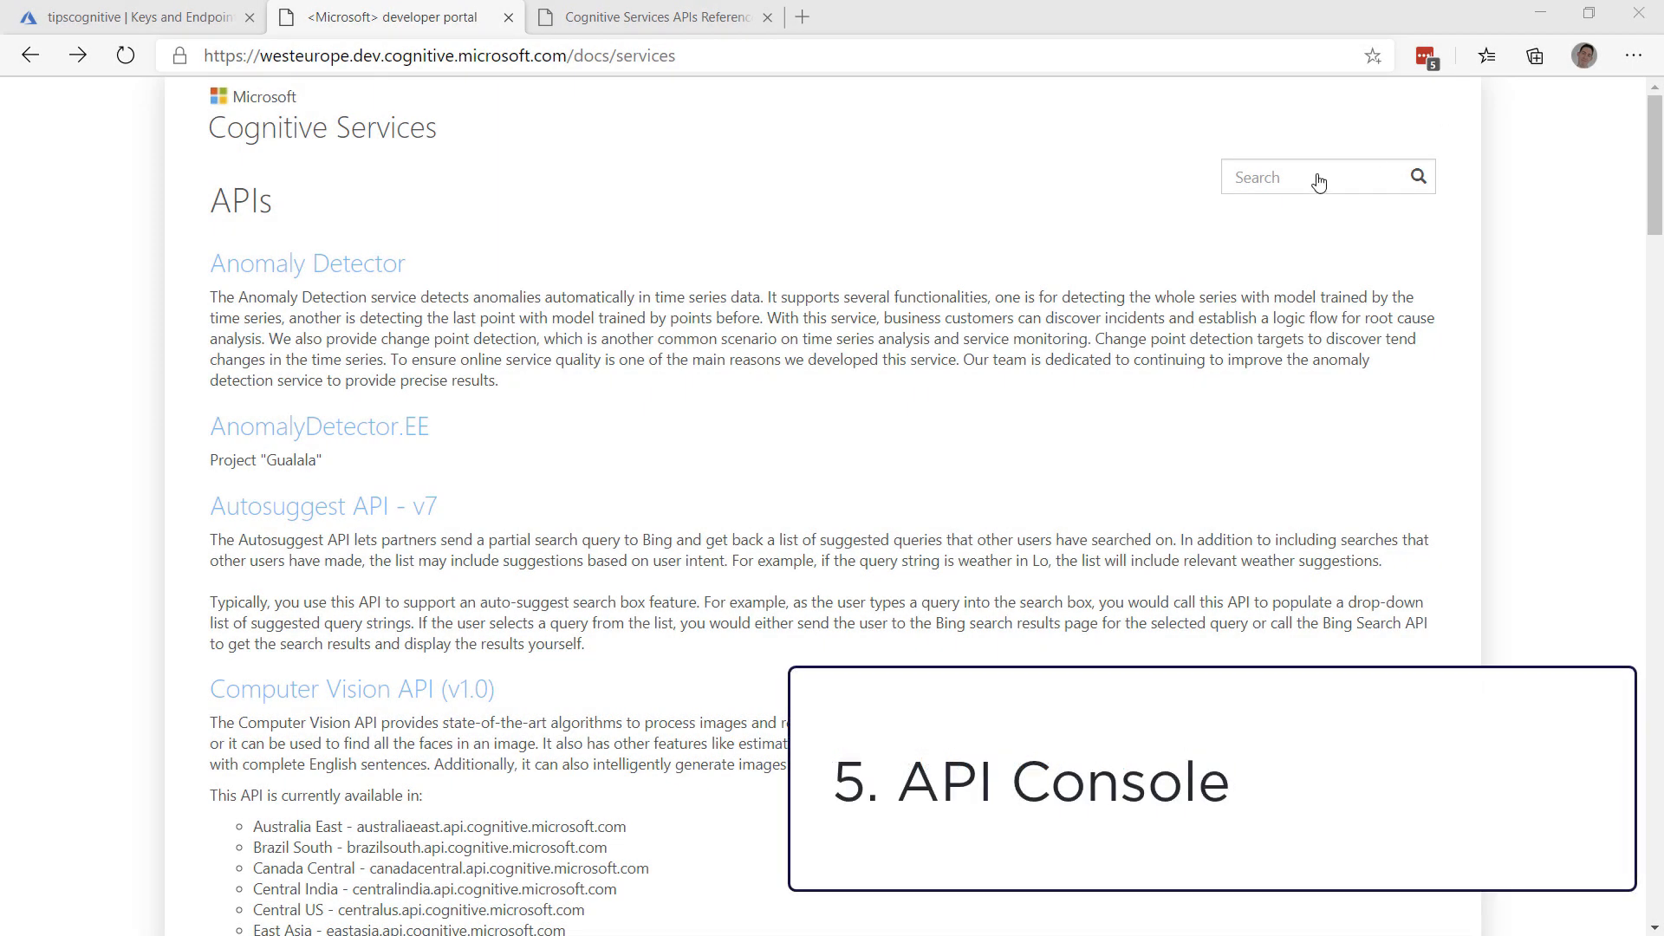
- Open the Computer Vision API v3.0 entry from the APIs list
{"action": "scroll", "scroll_direction": "down", "scroll_amount": 3}
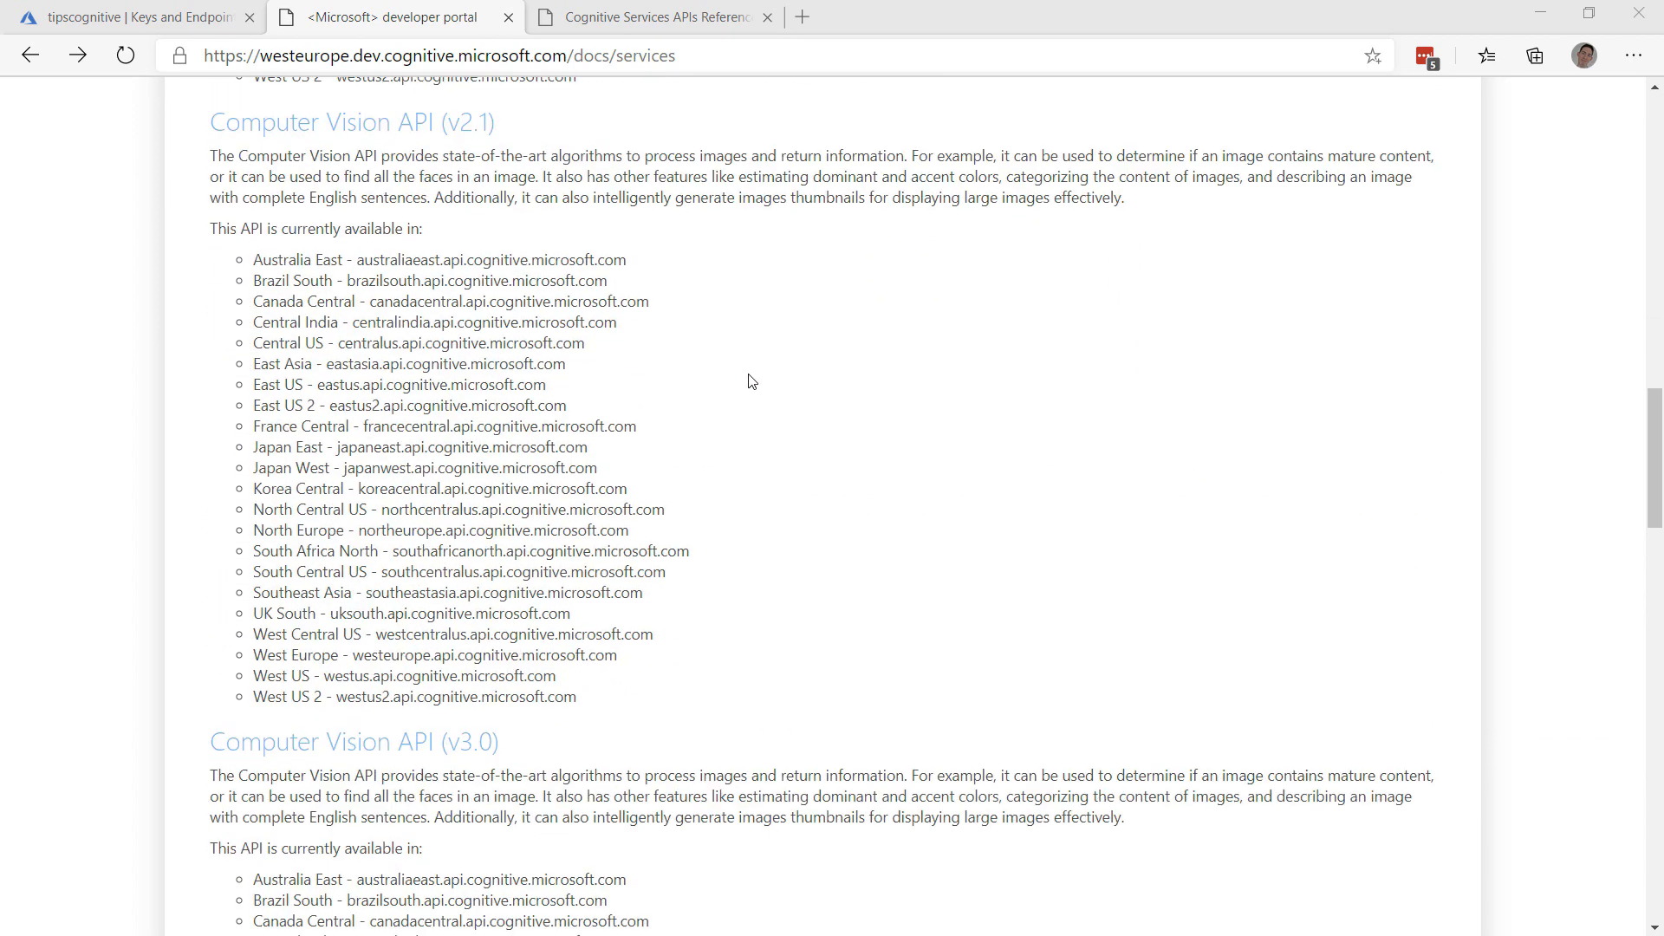
{"action": "left_click", "coordinate": [646, 17]}
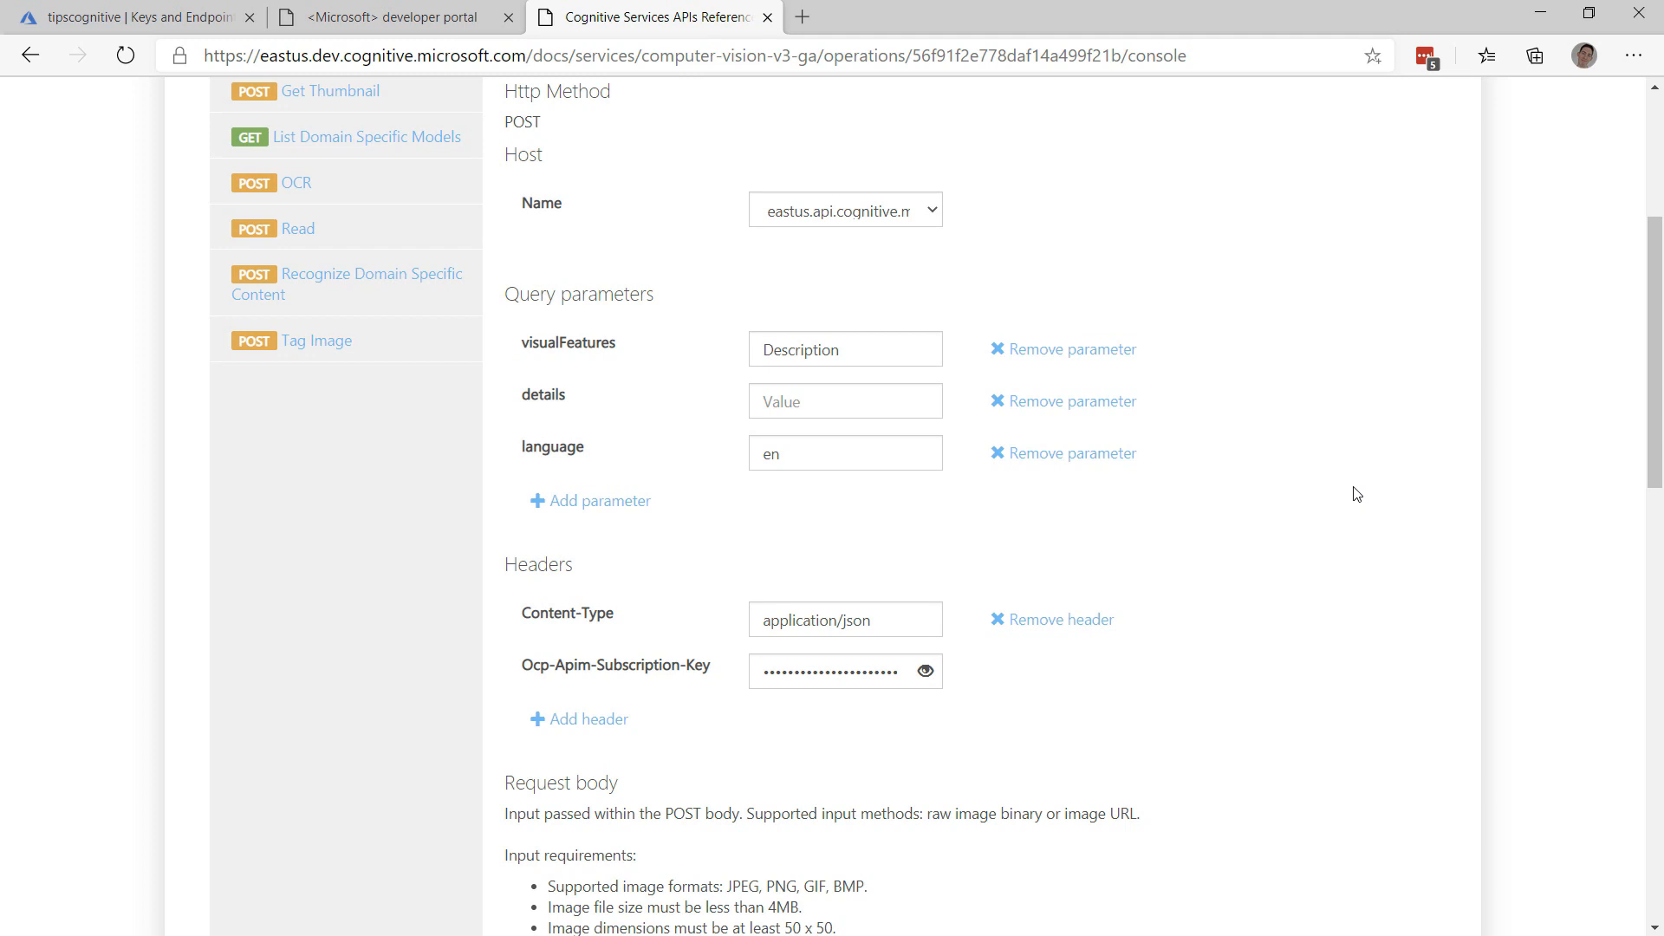
- Send the Computer Vision v3 analyze request and get a 200 OK image description
{"action": "scroll", "scroll_direction": "down", "scroll_amount": 3}
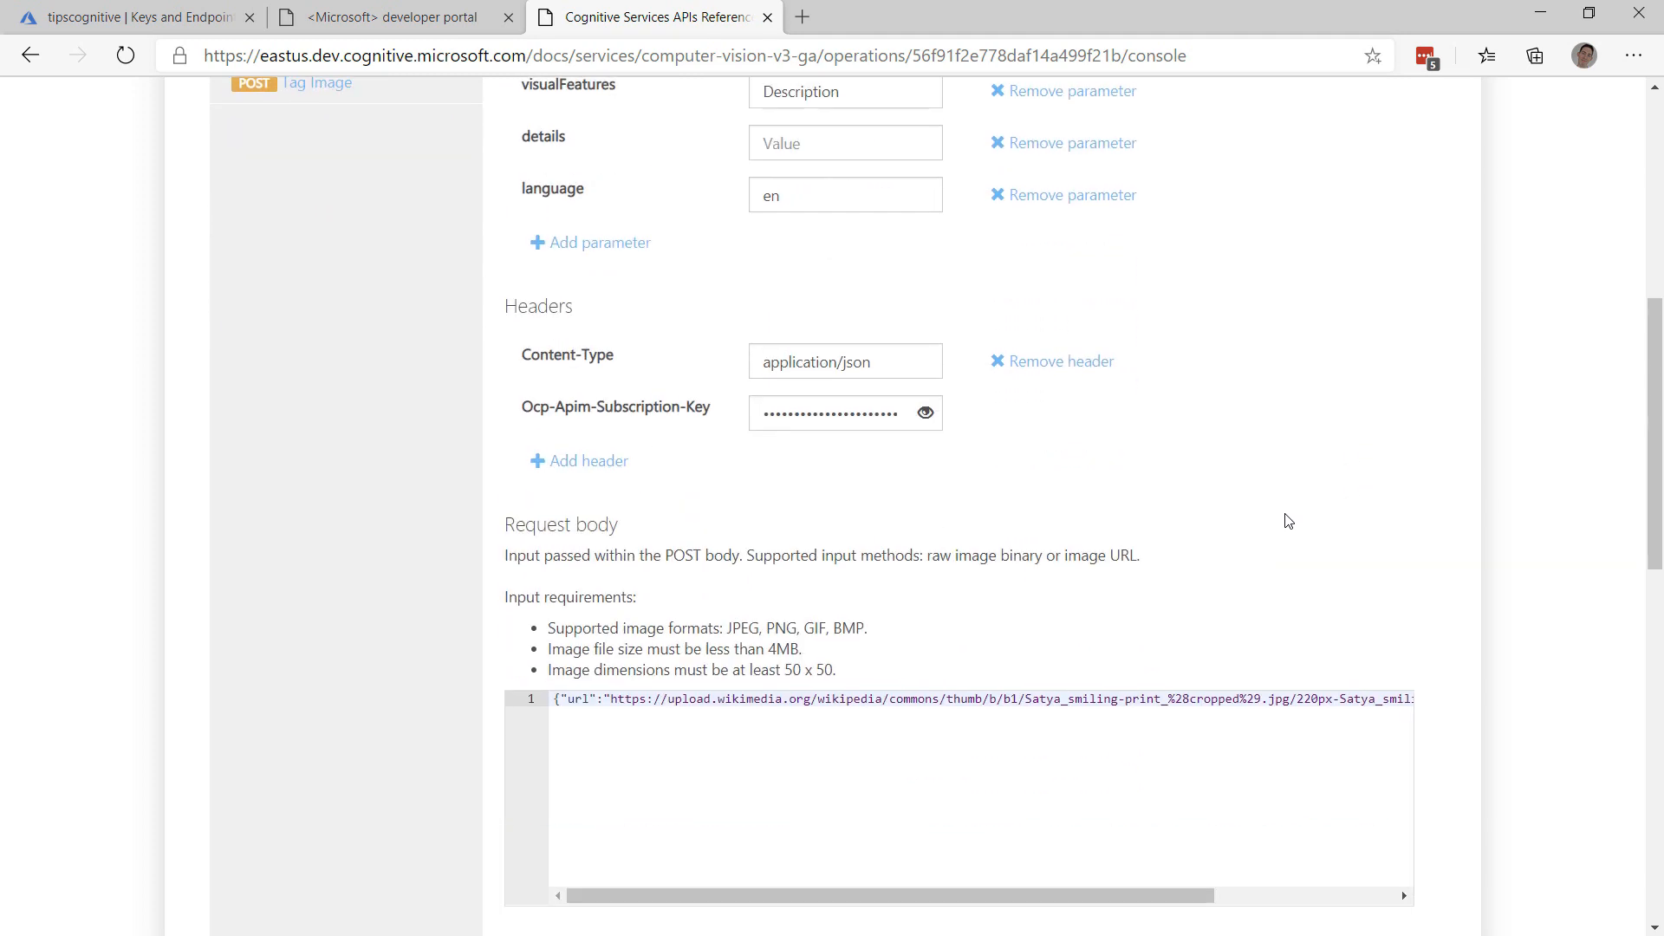
{"action": "scroll", "scroll_direction": "down", "scroll_amount": 3}
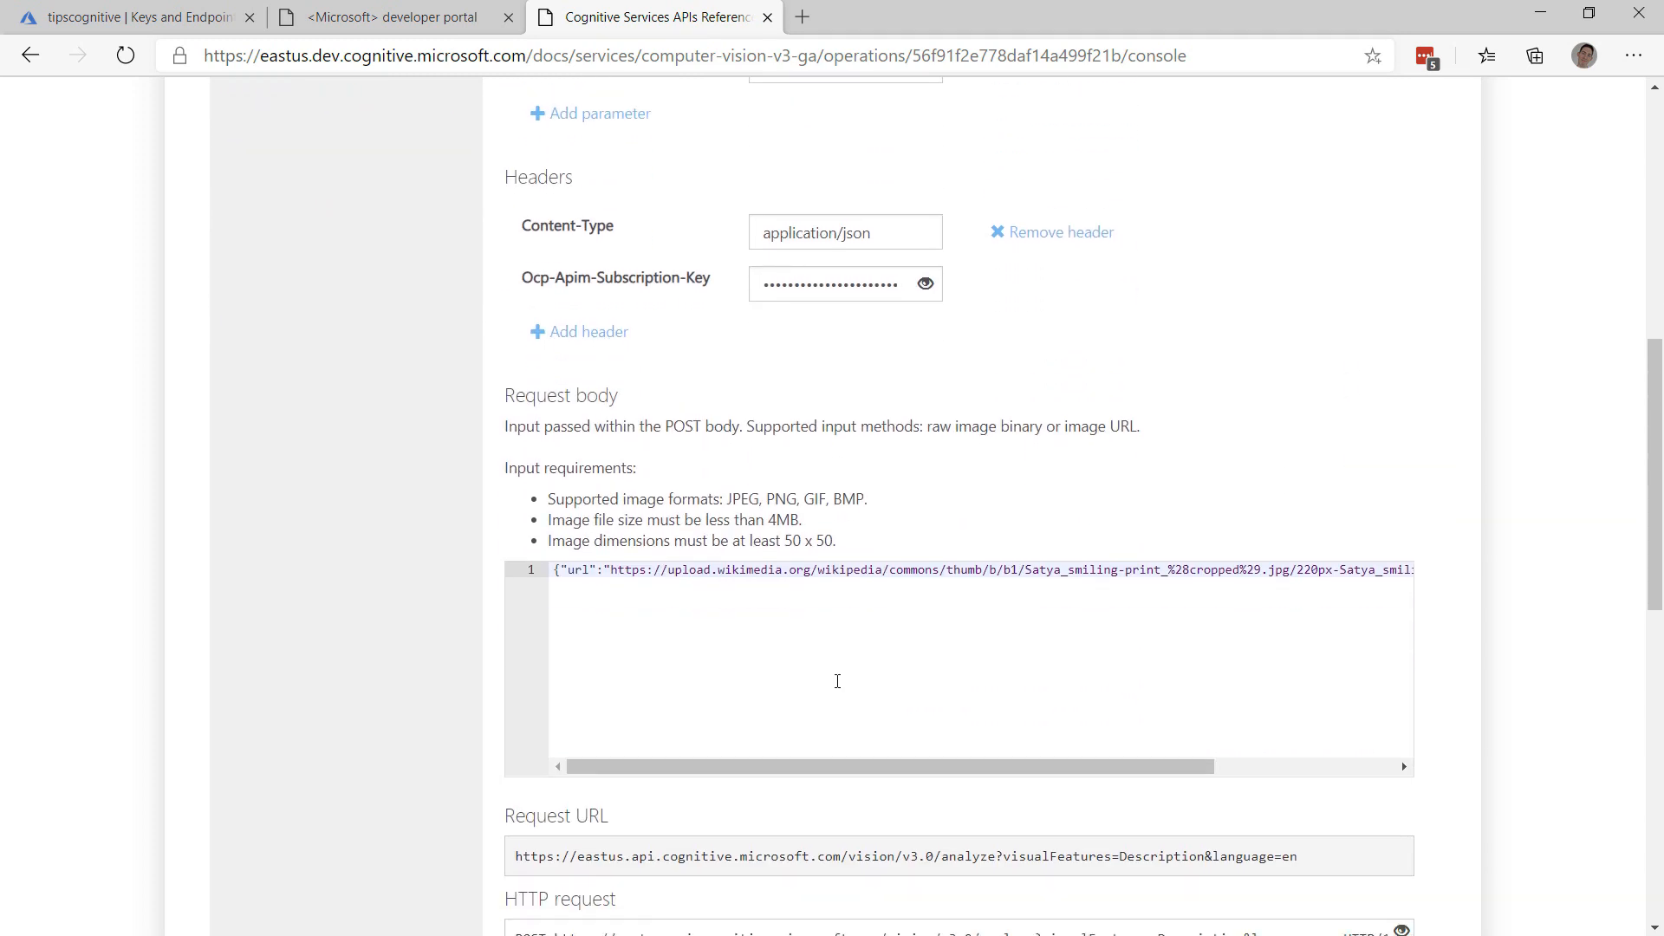
{"action": "scroll", "scroll_direction": "down", "scroll_amount": 3}
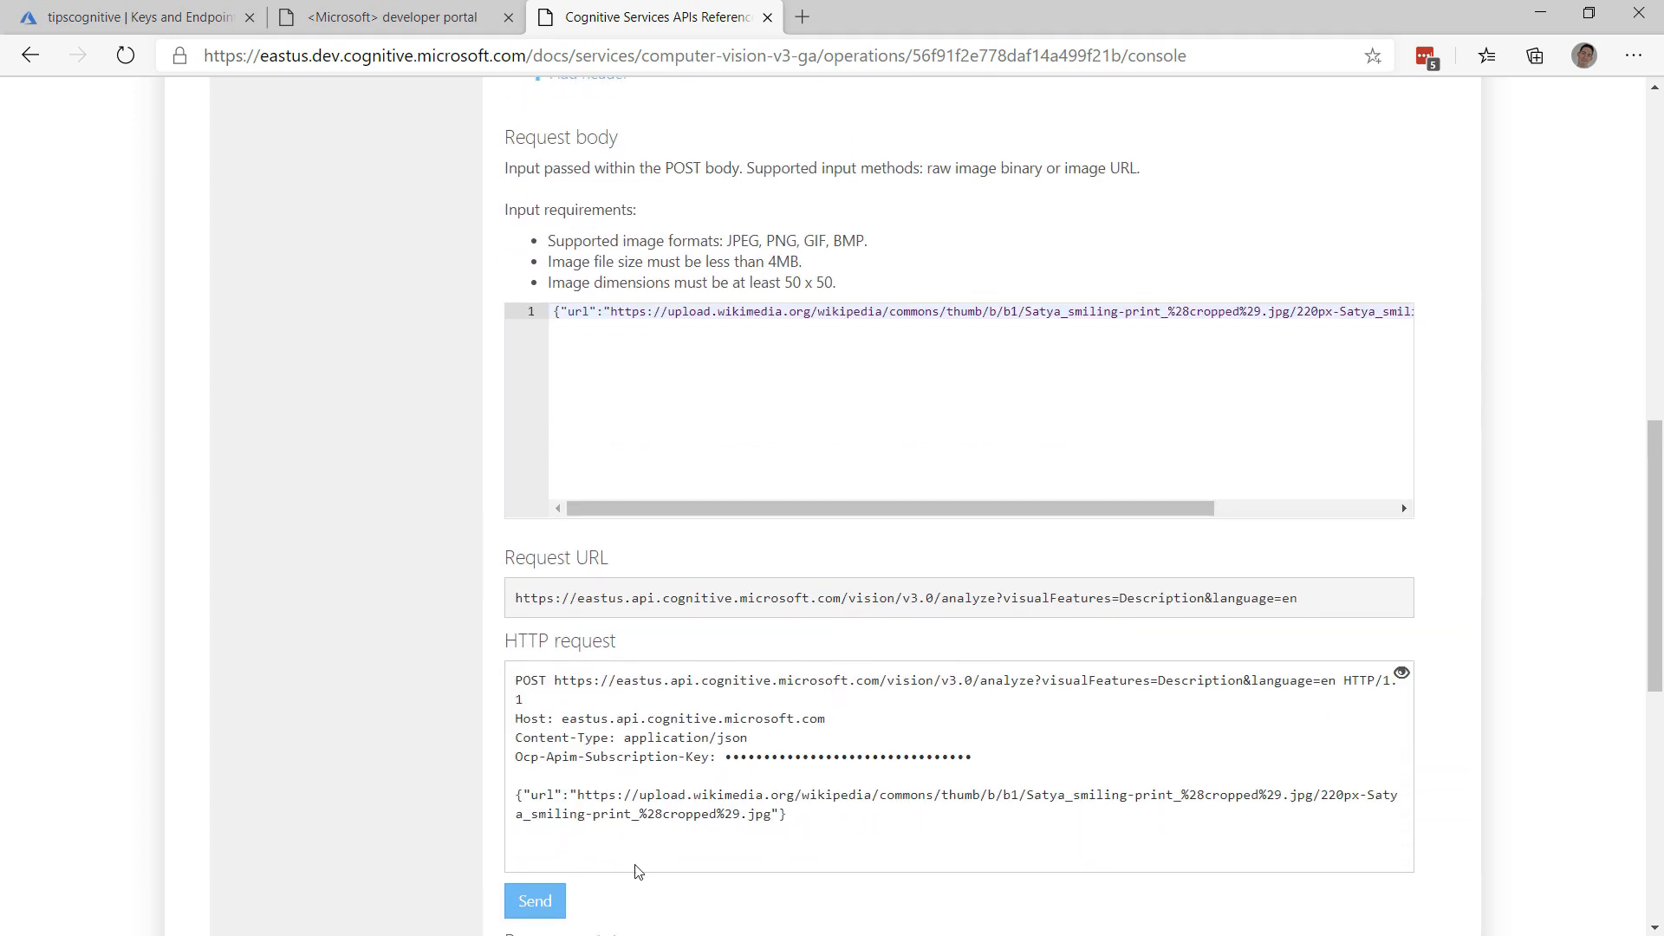
{"action": "left_click", "coordinate": [535, 899]}
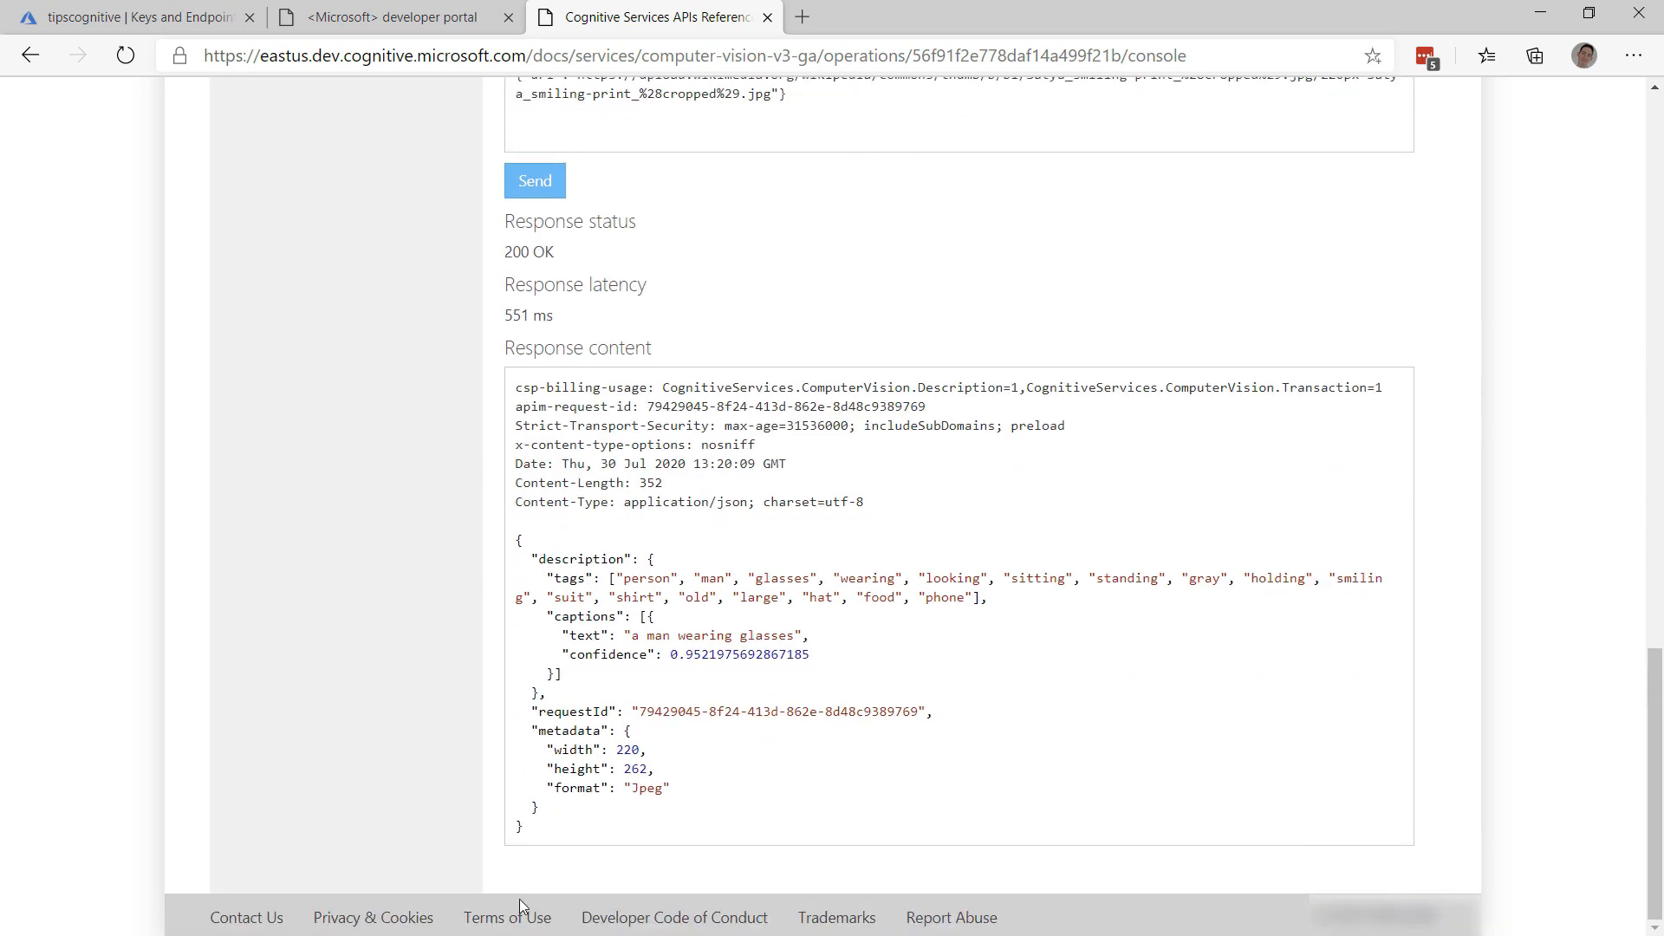